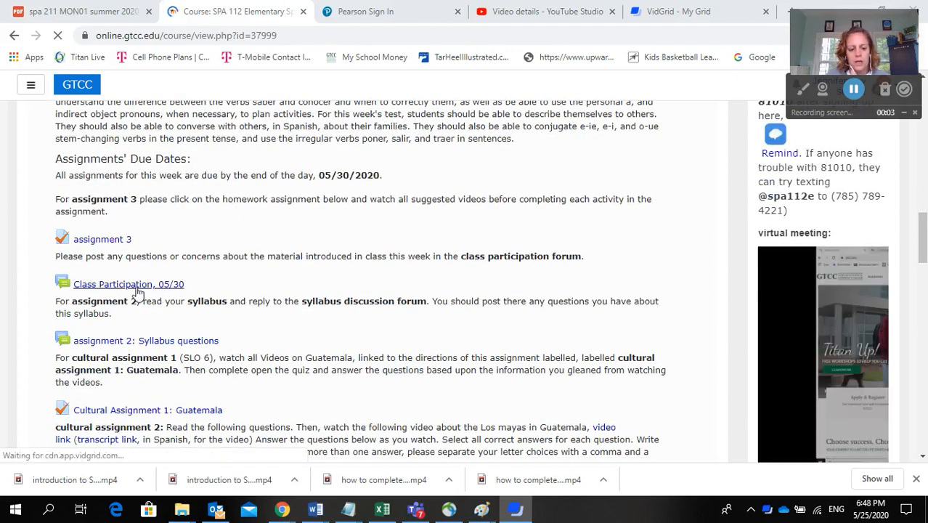
- Open the Class Participation 05/30 forum thread and start a reply to its post
click(128, 284)
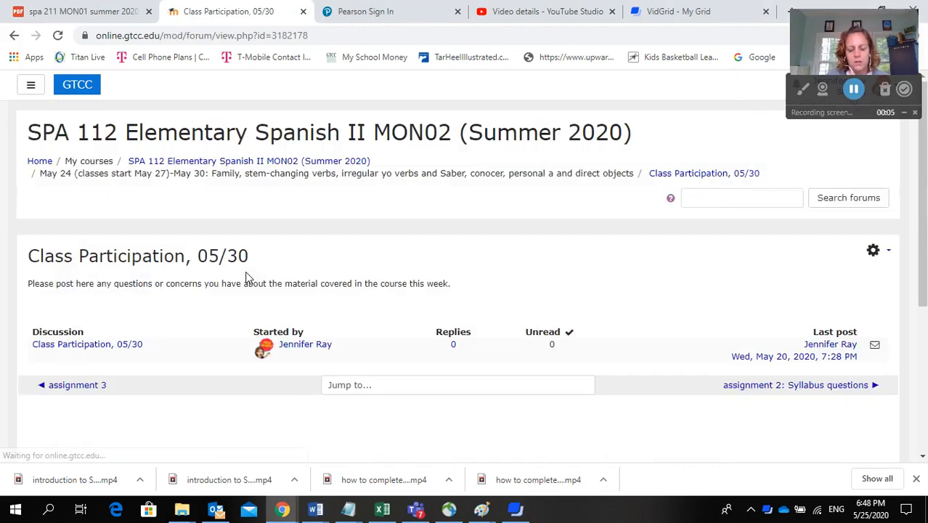
click(87, 343)
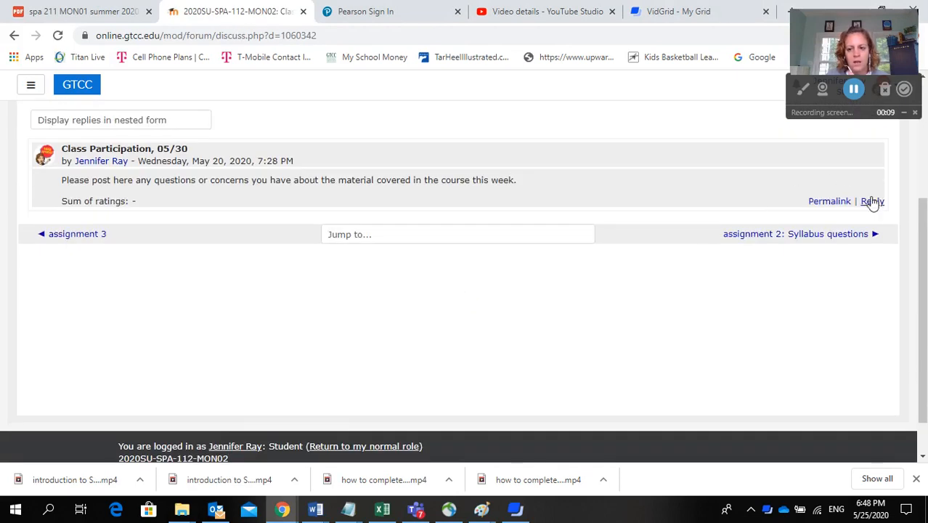
click(873, 201)
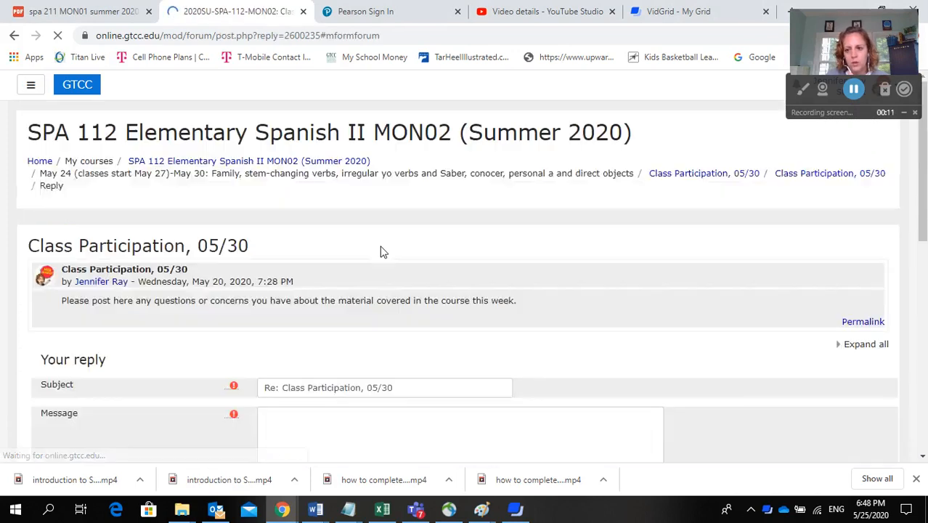
scroll(down, 3)
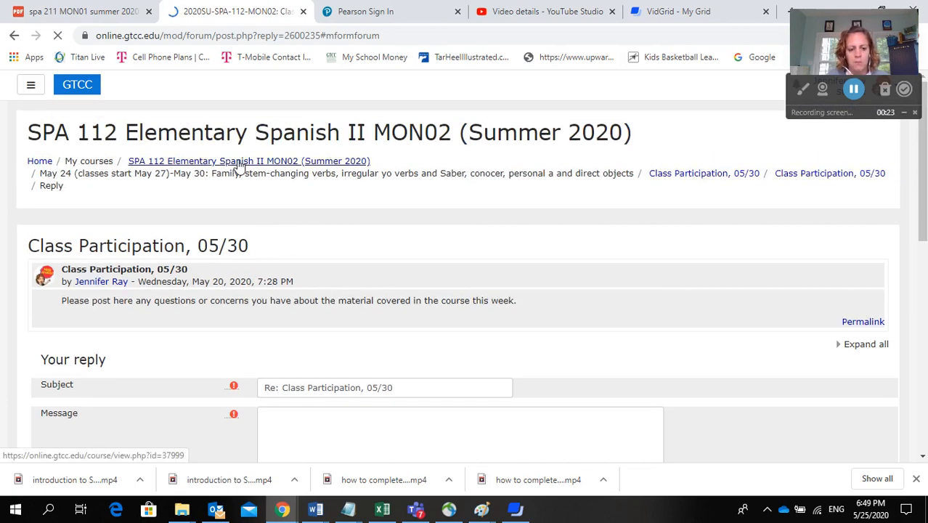
mouse_move(336, 295)
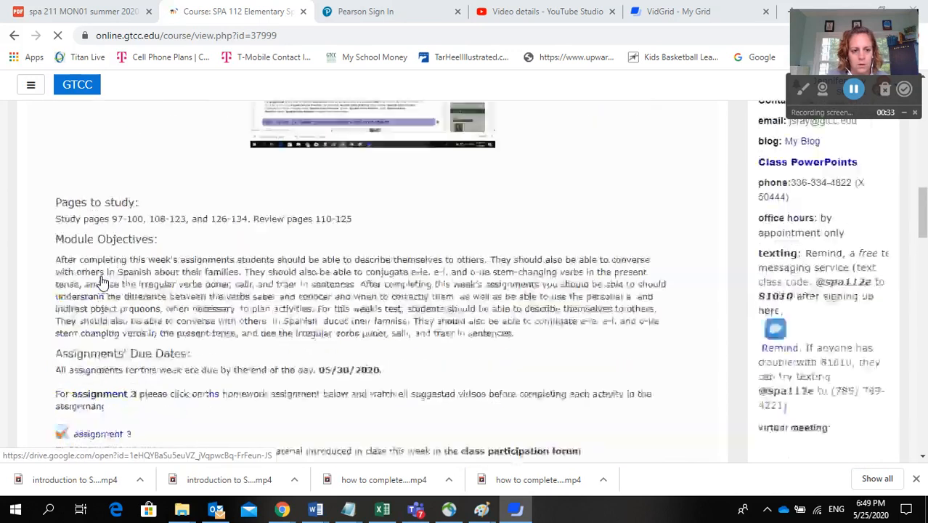
- Scroll down the Spanish II course page and open the assignment 3 quiz
scroll(down, 3)
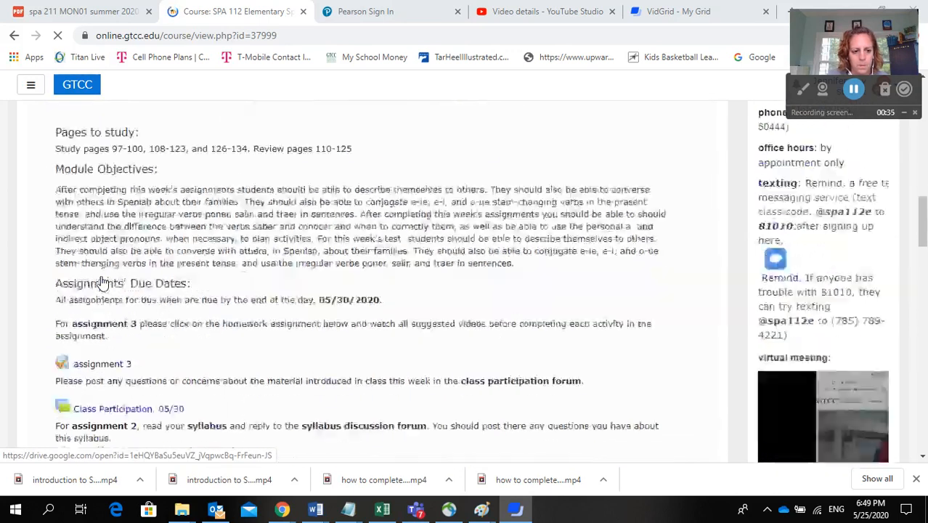
scroll(down, 3)
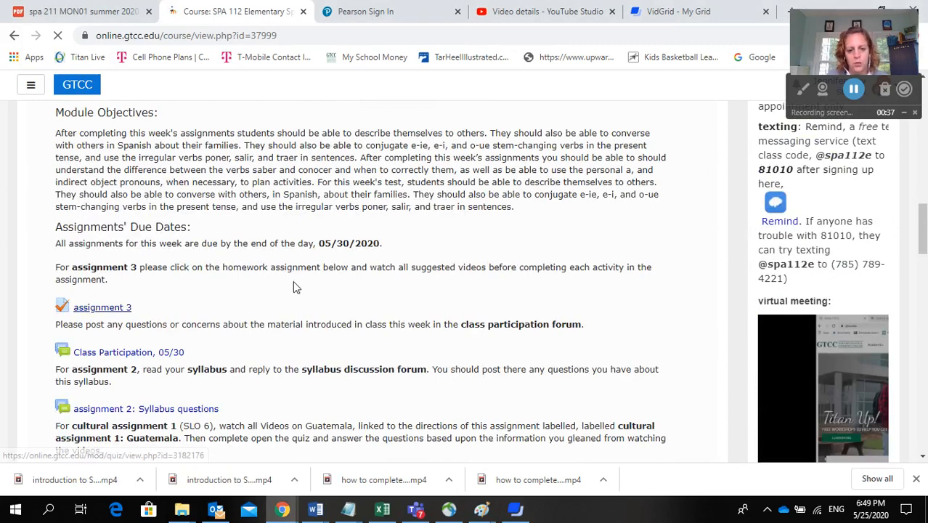
click(102, 307)
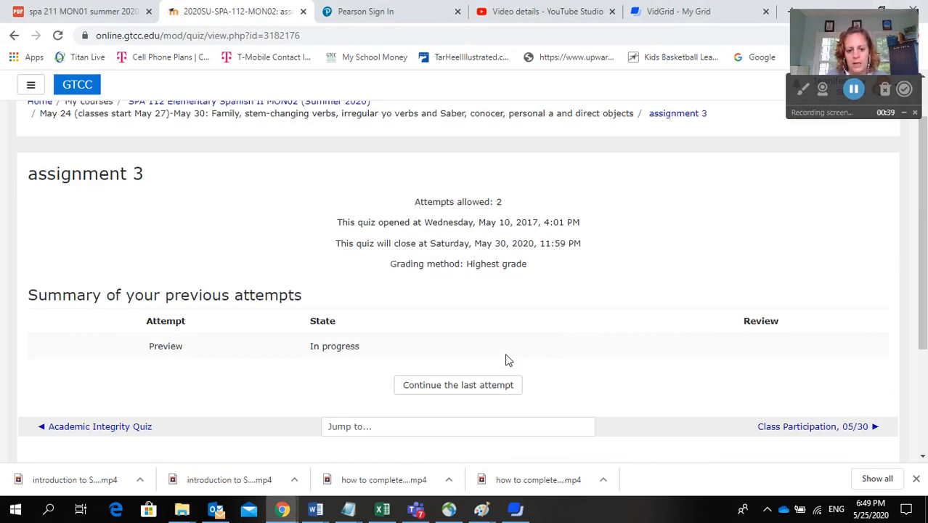
- Follow the next-activity link to the Class Participation 05/30 forum
click(458, 384)
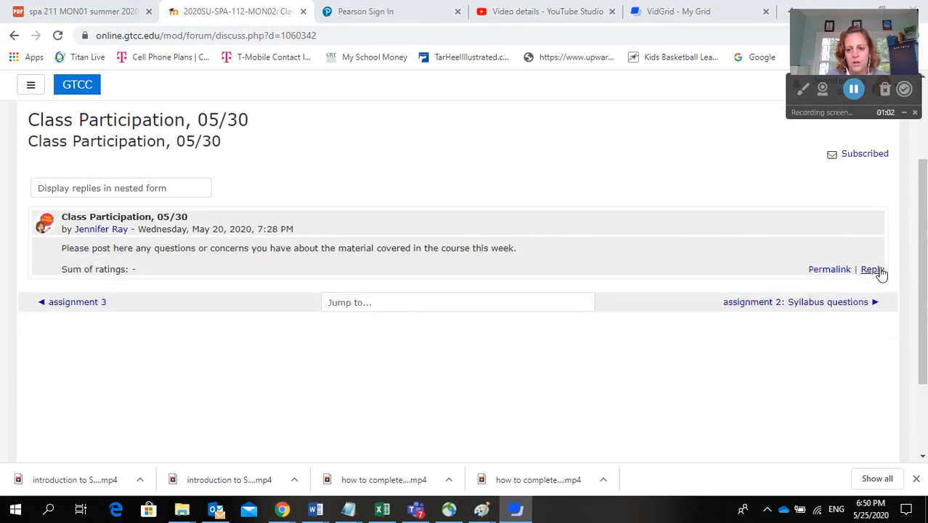
- Reply to the 05/30 post and scroll down to the Post to forum button
click(871, 268)
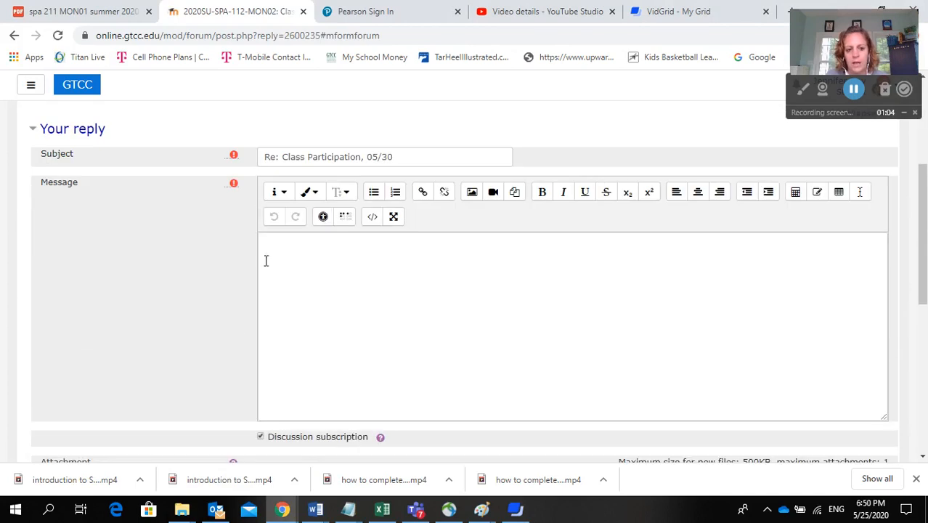
mouse_move(527, 267)
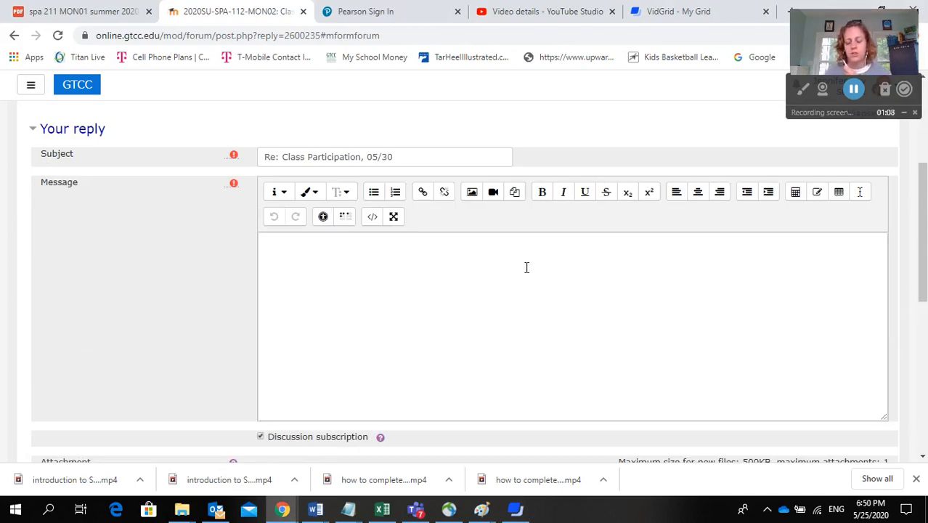
scroll(down, 3)
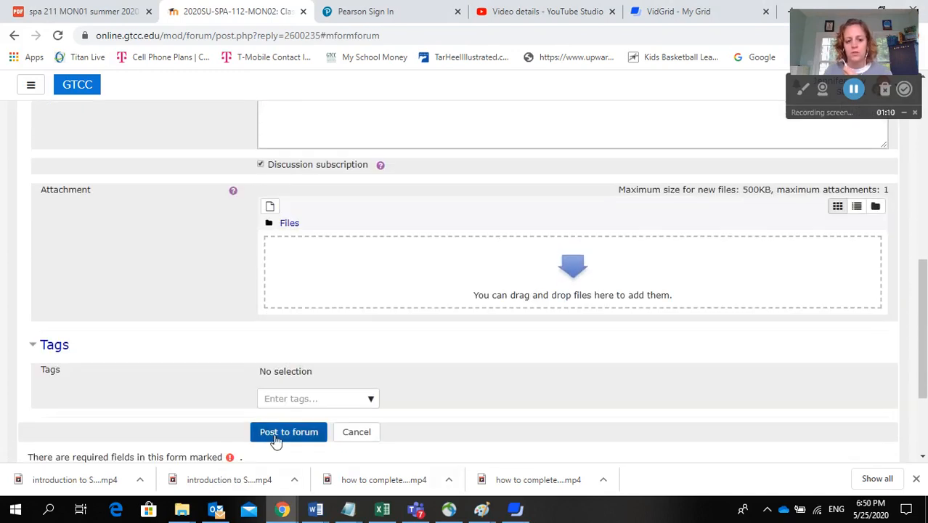
mouse_move(821, 222)
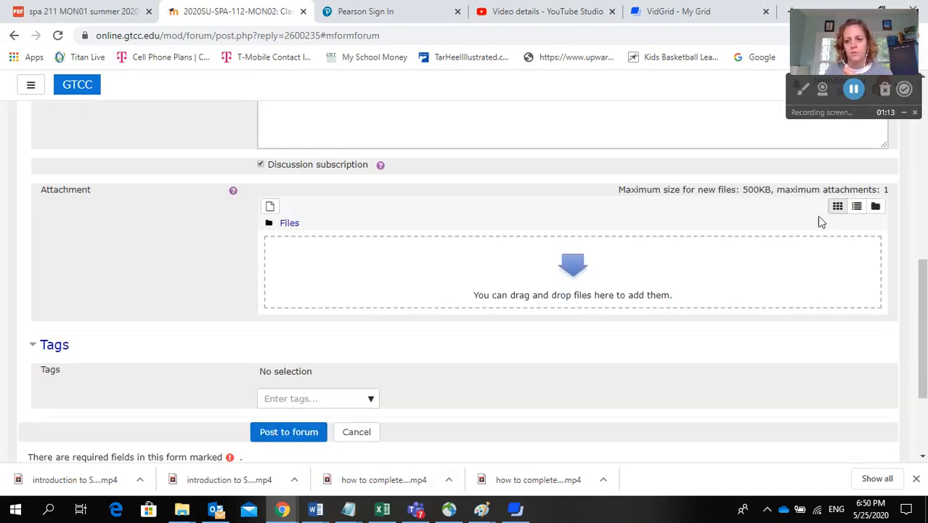